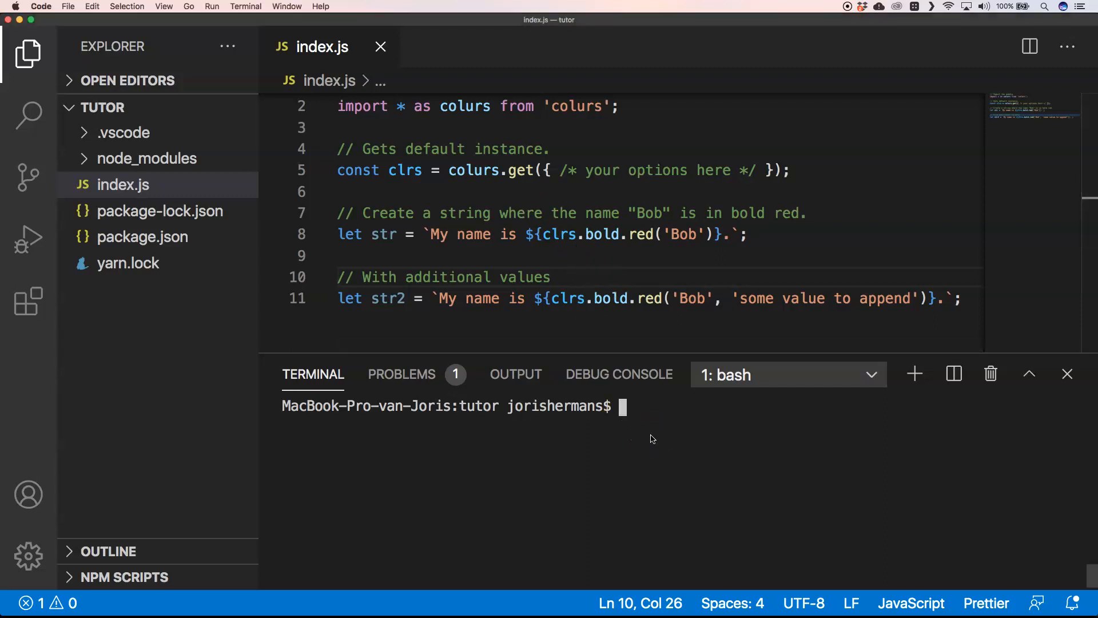
Run npm audit in the terminal to reveal the high-severity ansi-html vulnerability.
text(npm)
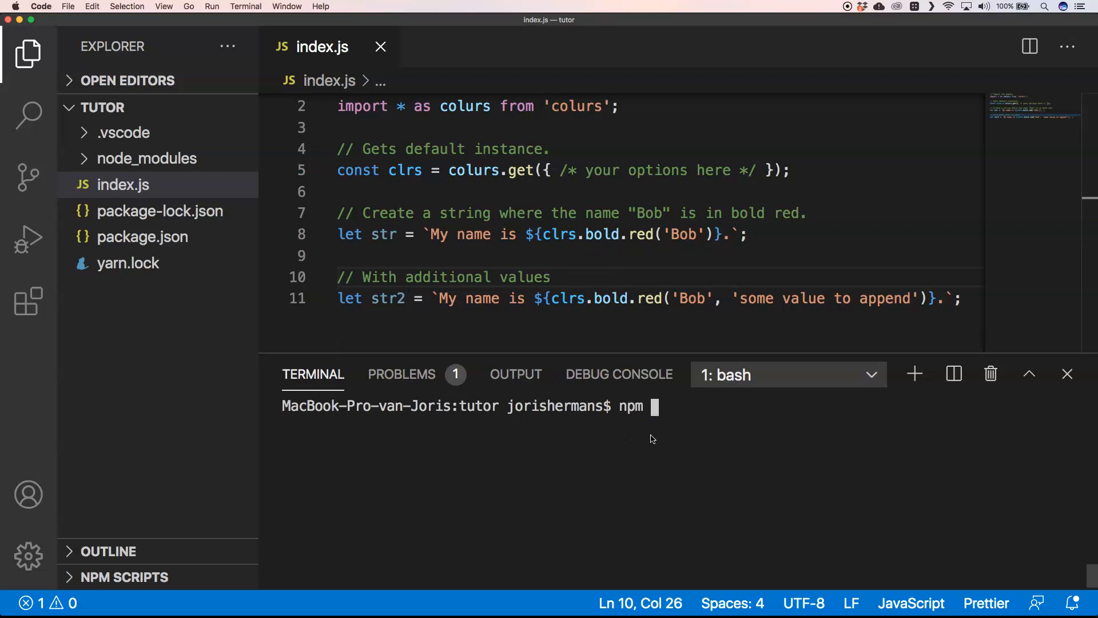
text(audit)
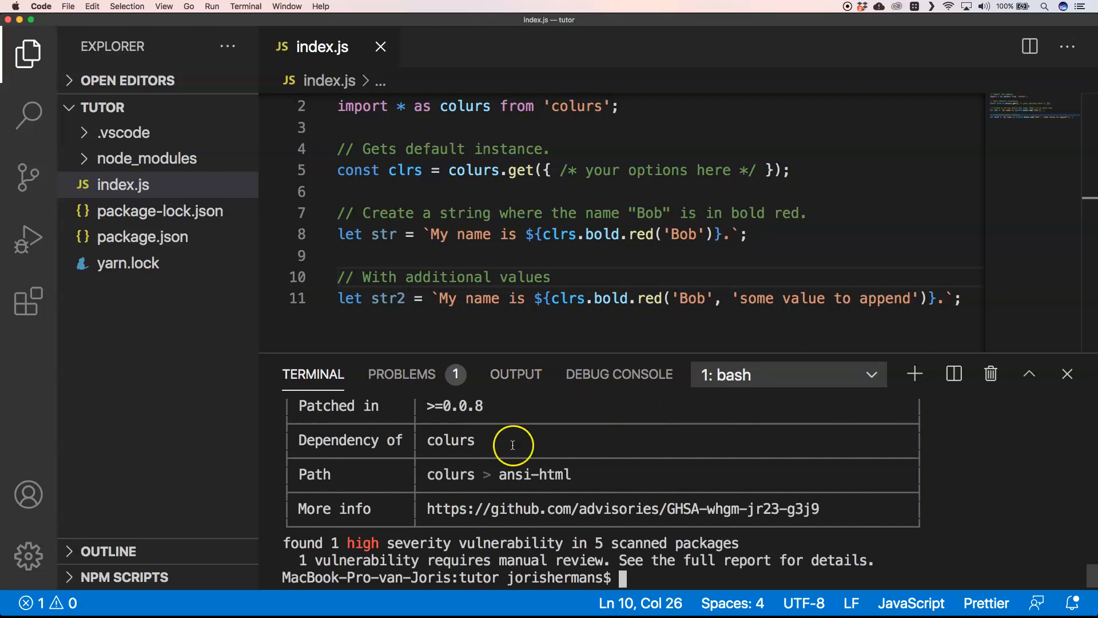
mouse_move(568, 475)
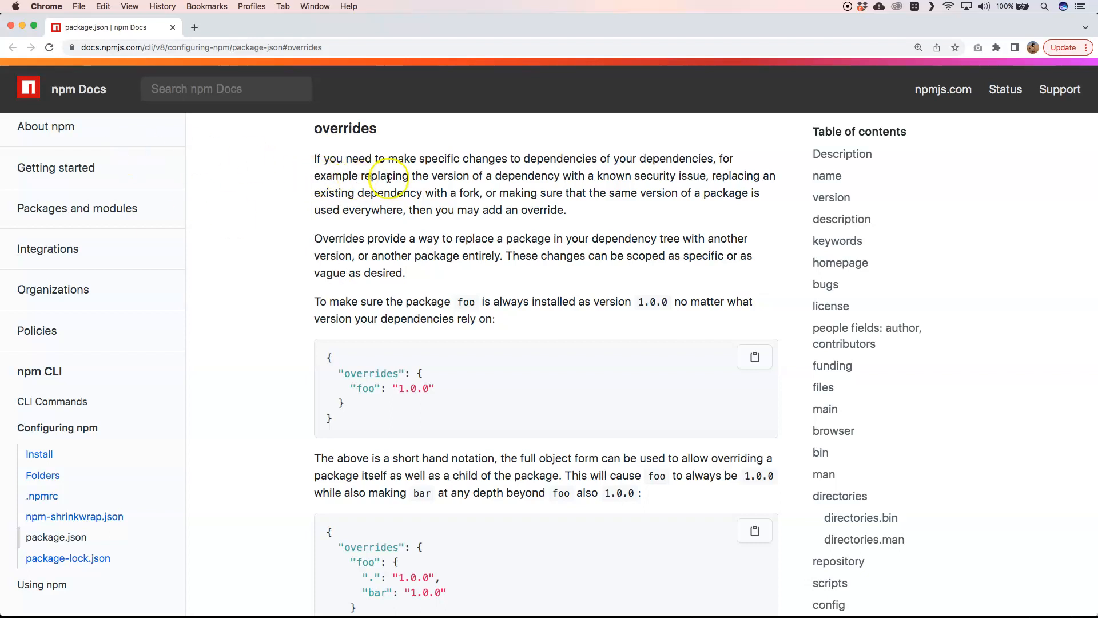
mouse_move(503, 305)
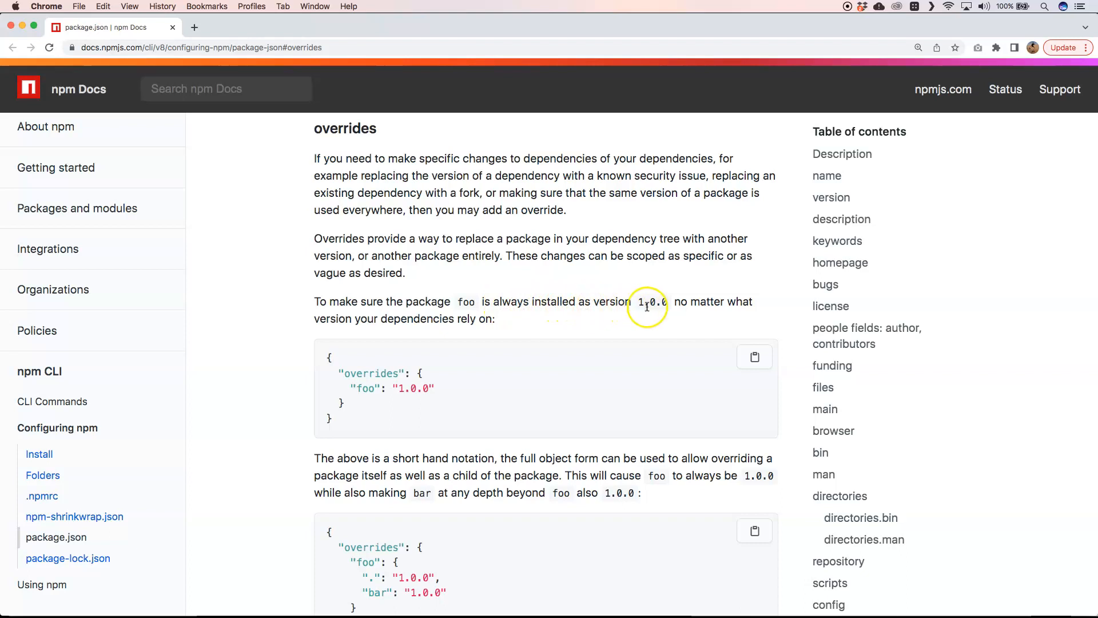
mouse_move(664, 329)
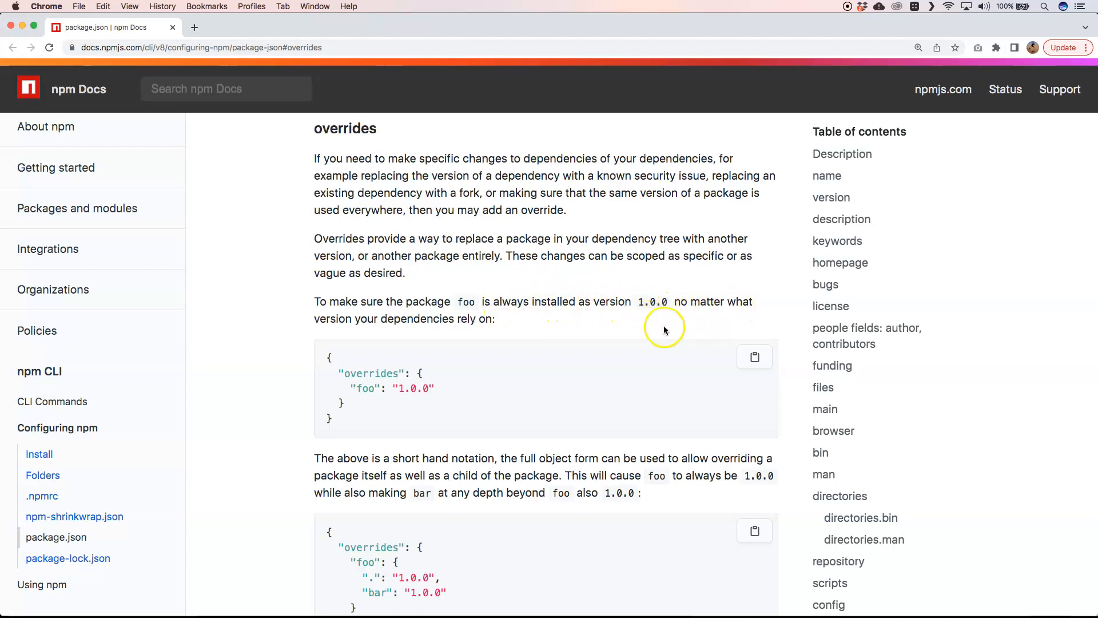
mouse_move(449, 332)
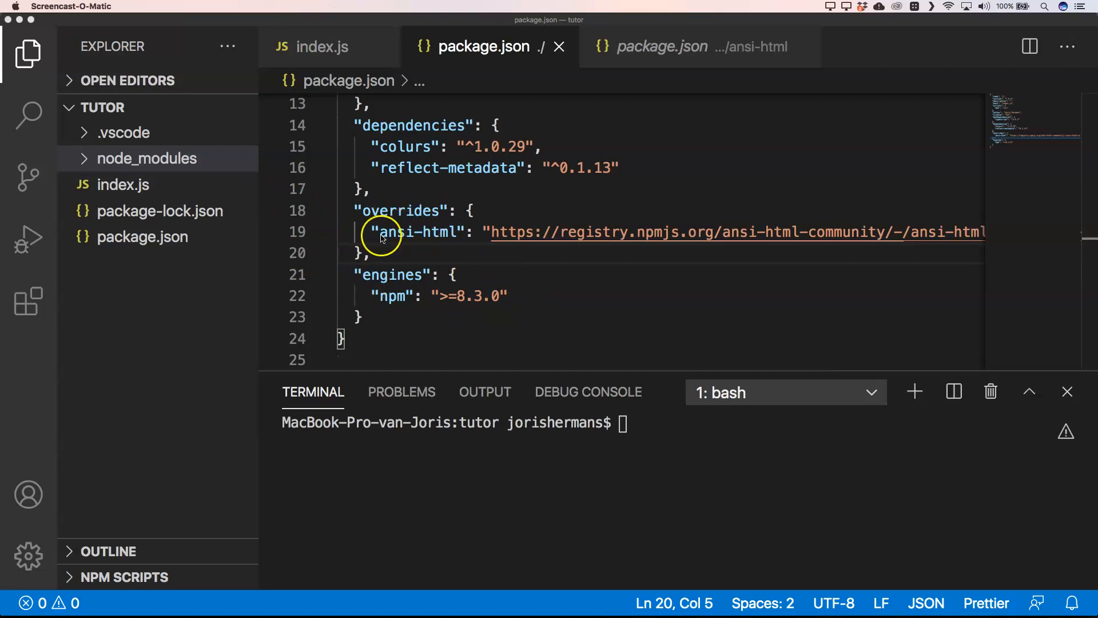
mouse_move(749, 251)
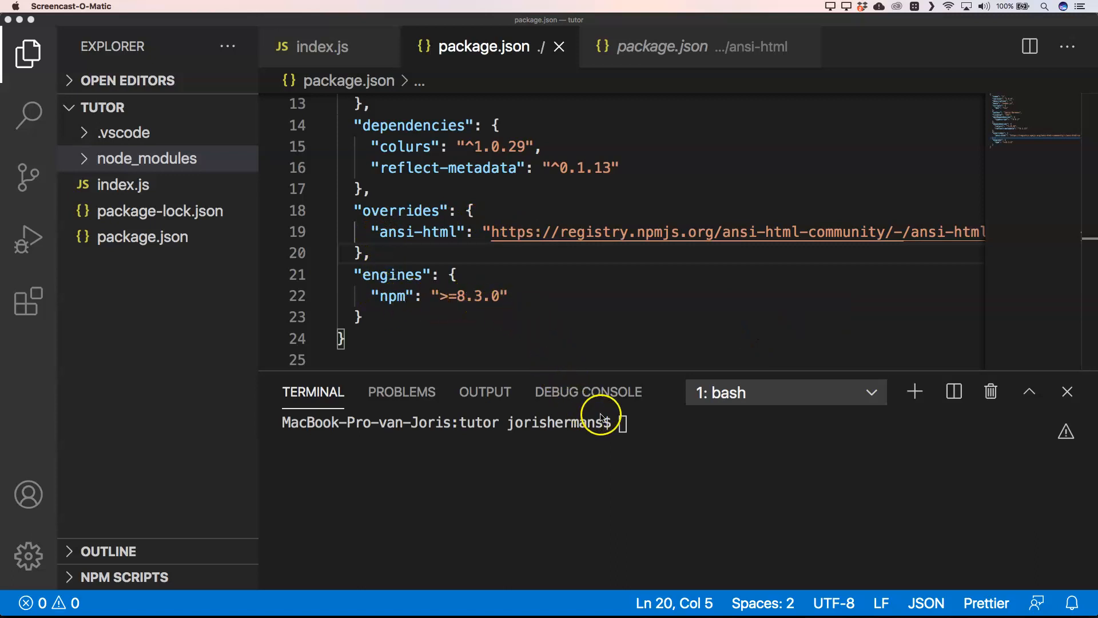
Run npm -v in the terminal, confirming npm version 8.5.0.
text(npm -v)
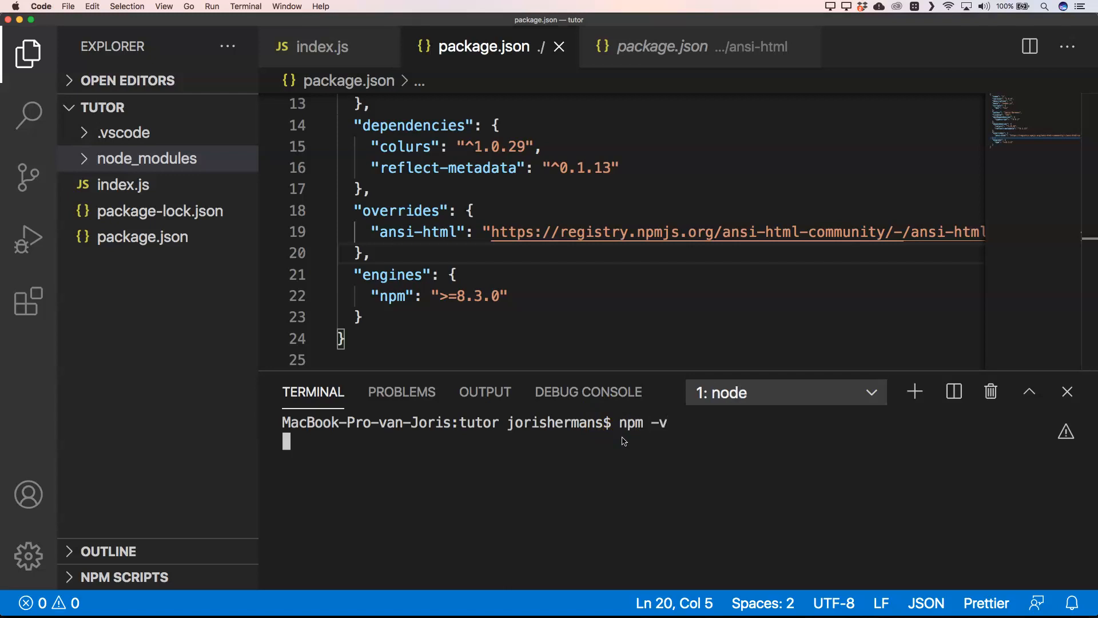
key(enter)
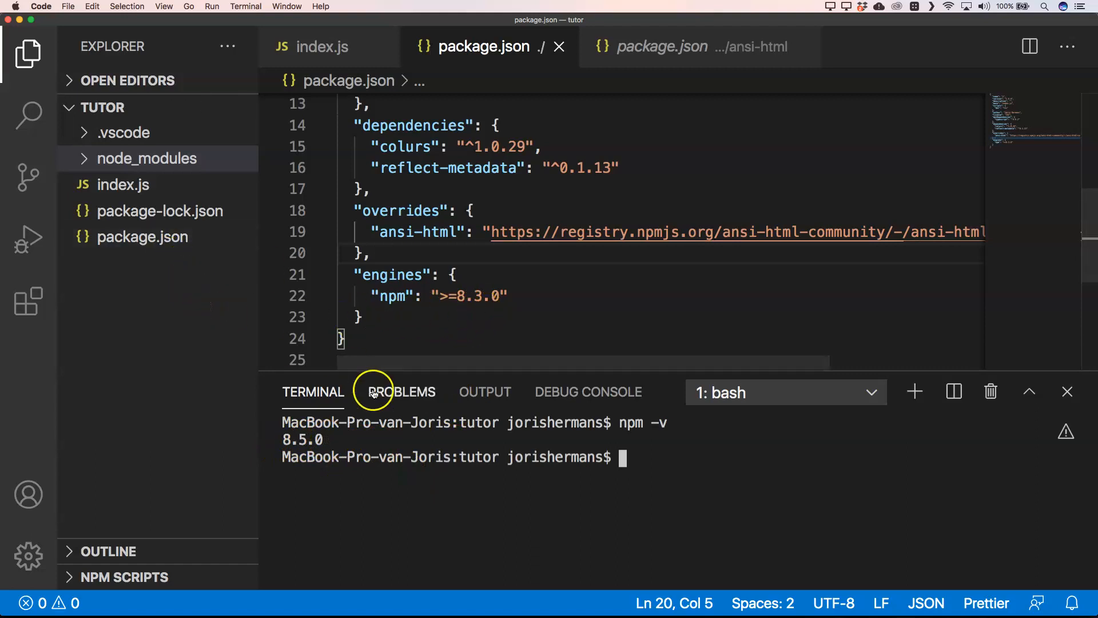
Delete node_modules and package-lock.json from the Explorer, moving them to Trash.
click(147, 158)
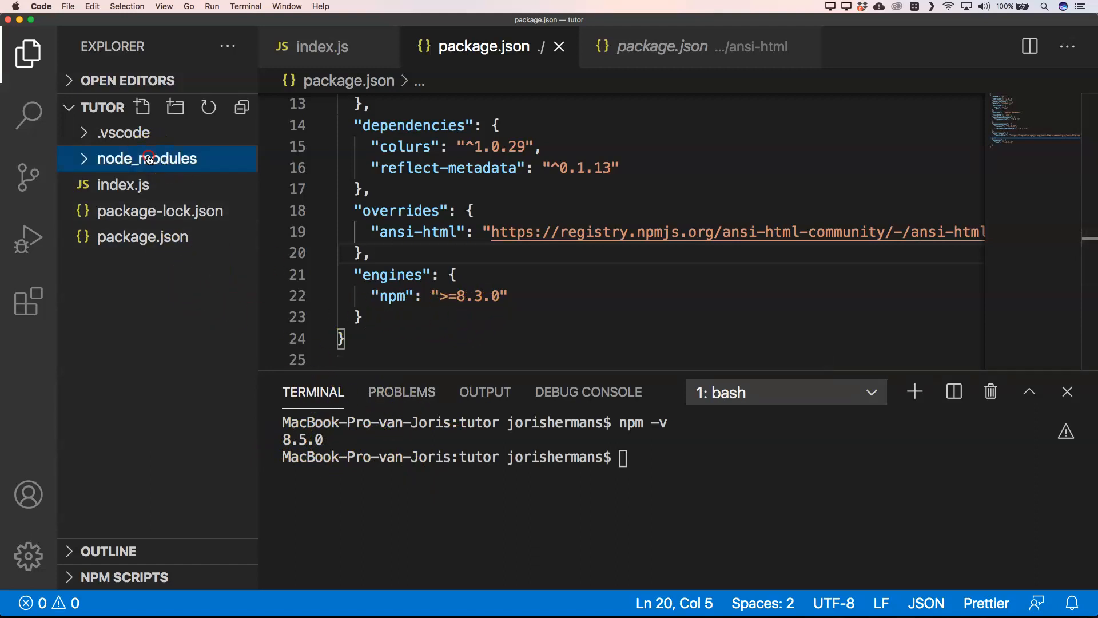
right_click(147, 158)
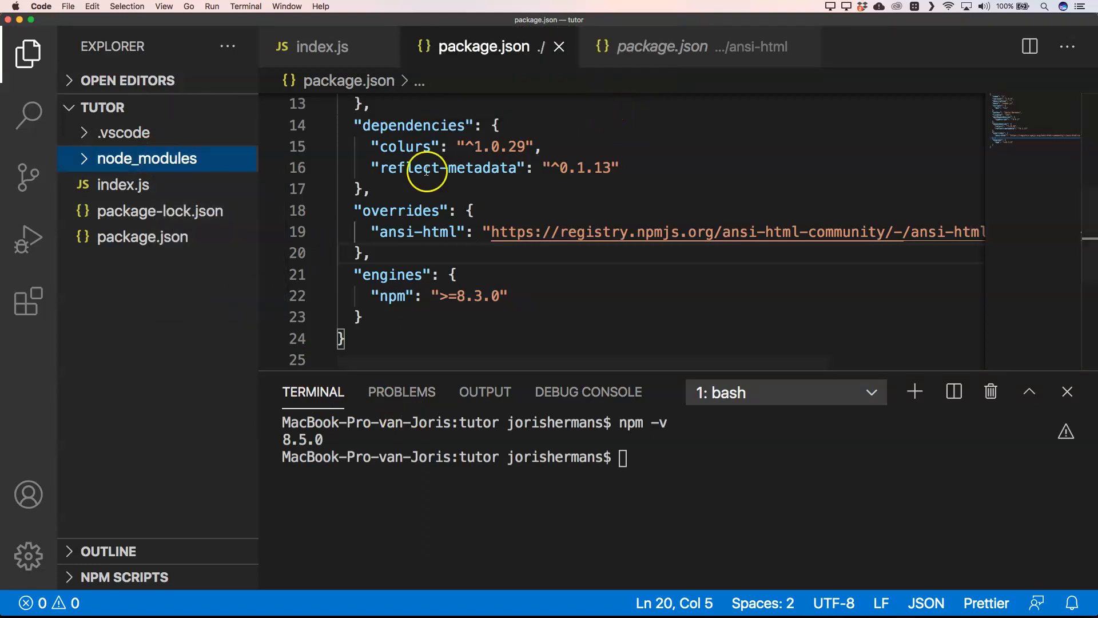
click(161, 184)
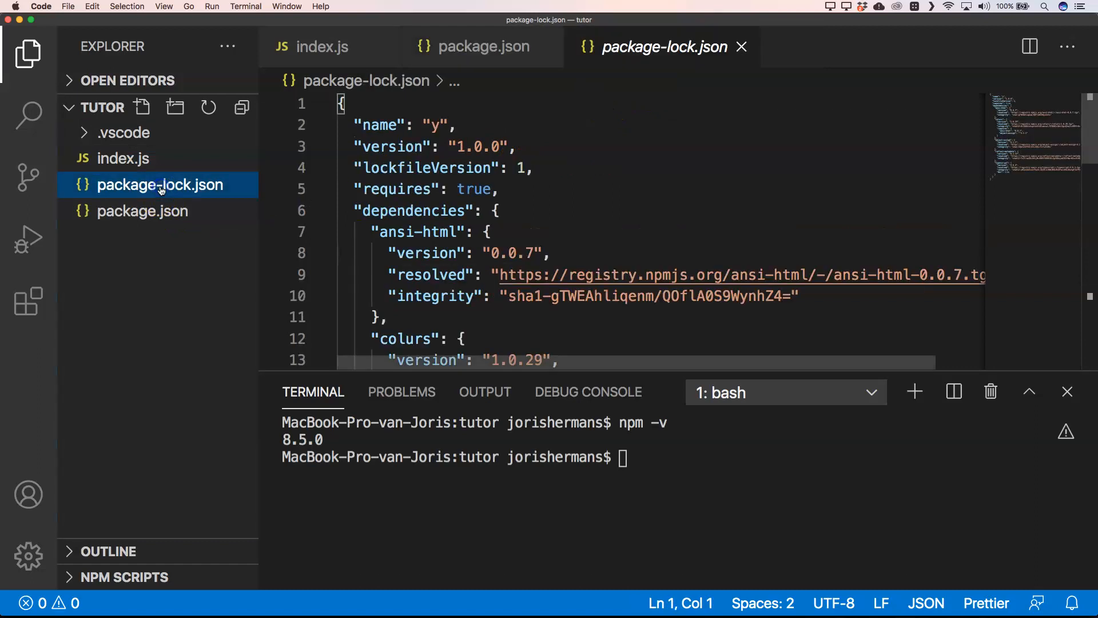
right_click(160, 184)
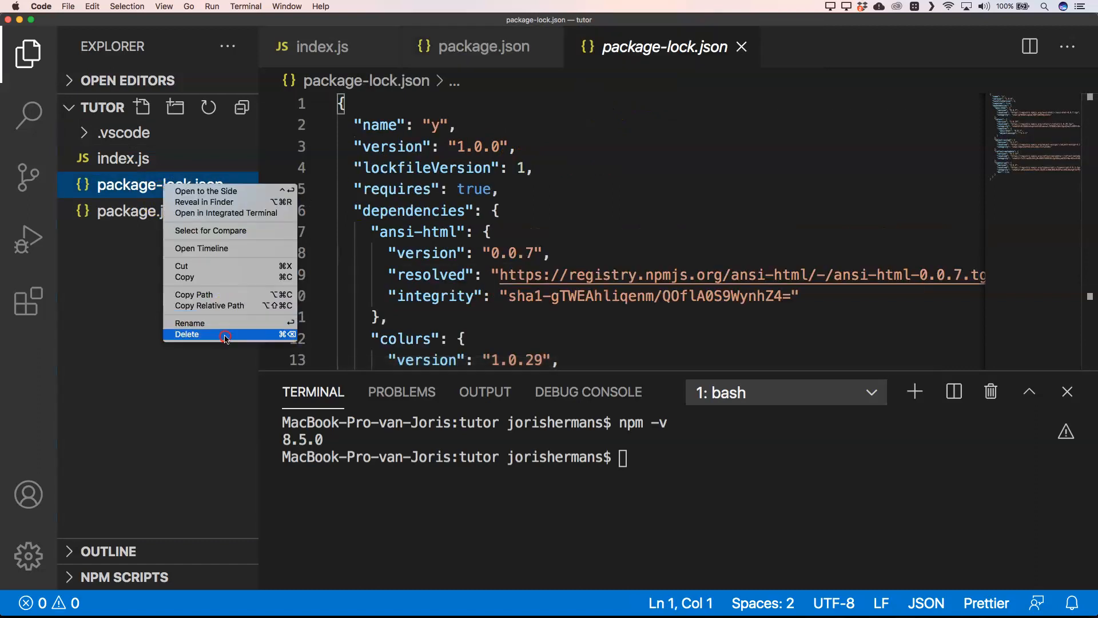
click(187, 334)
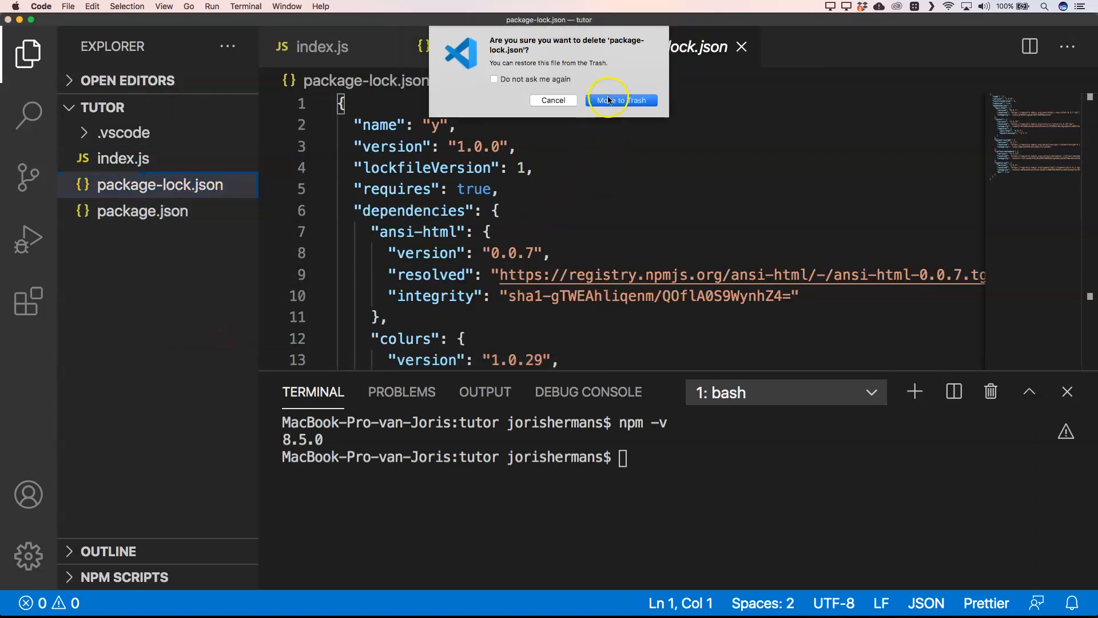
click(620, 100)
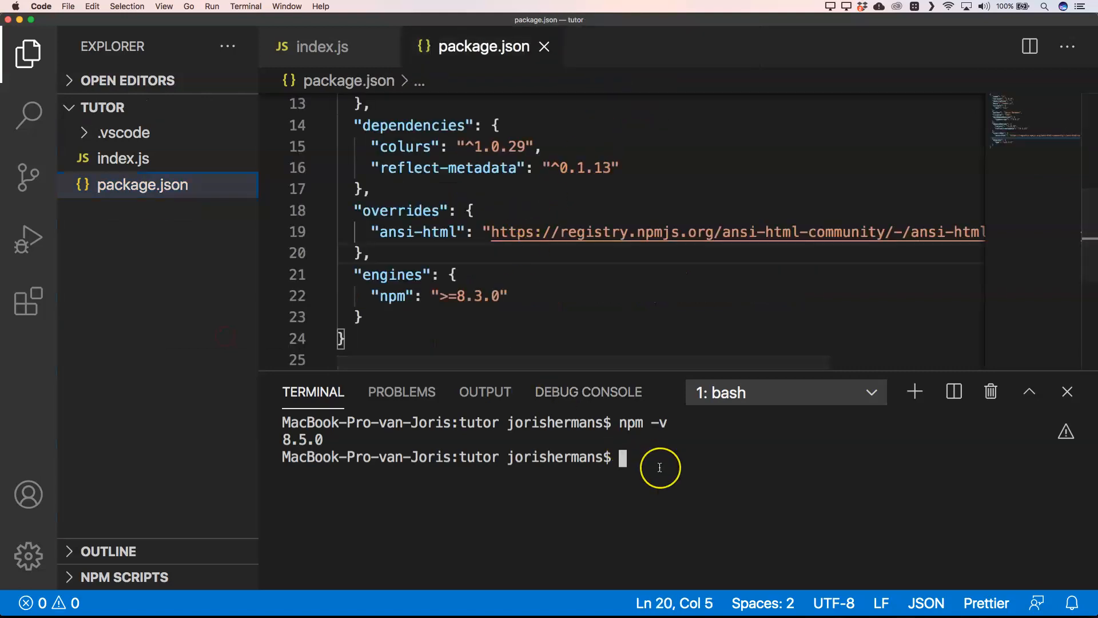
Run npm install for a fresh install reporting 0 vulnerabilities.
text(npm ins)
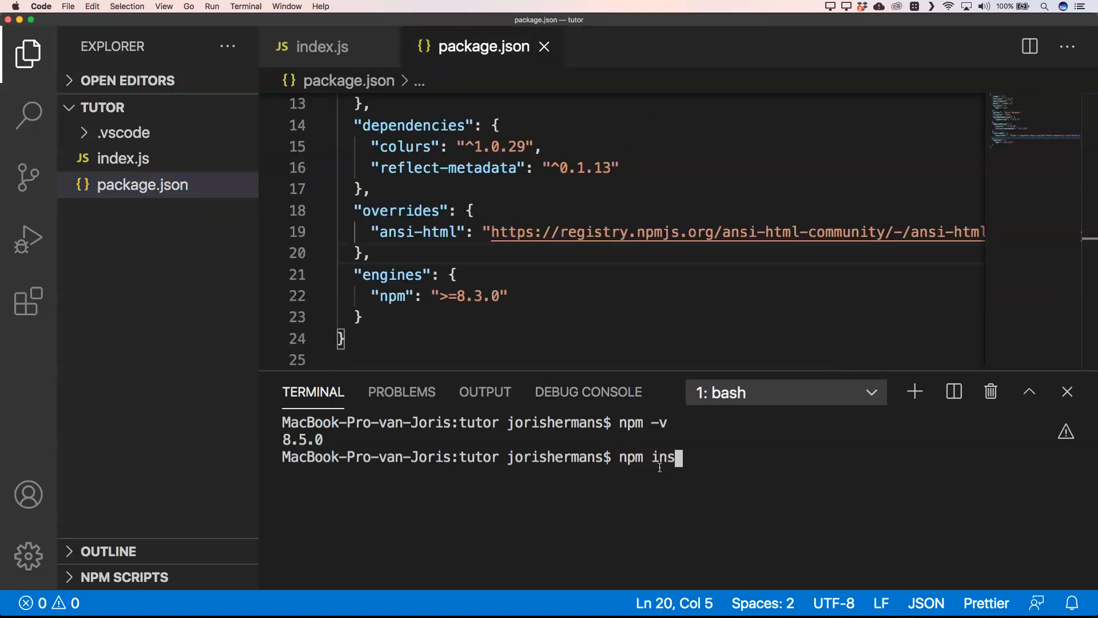
key(Enter)
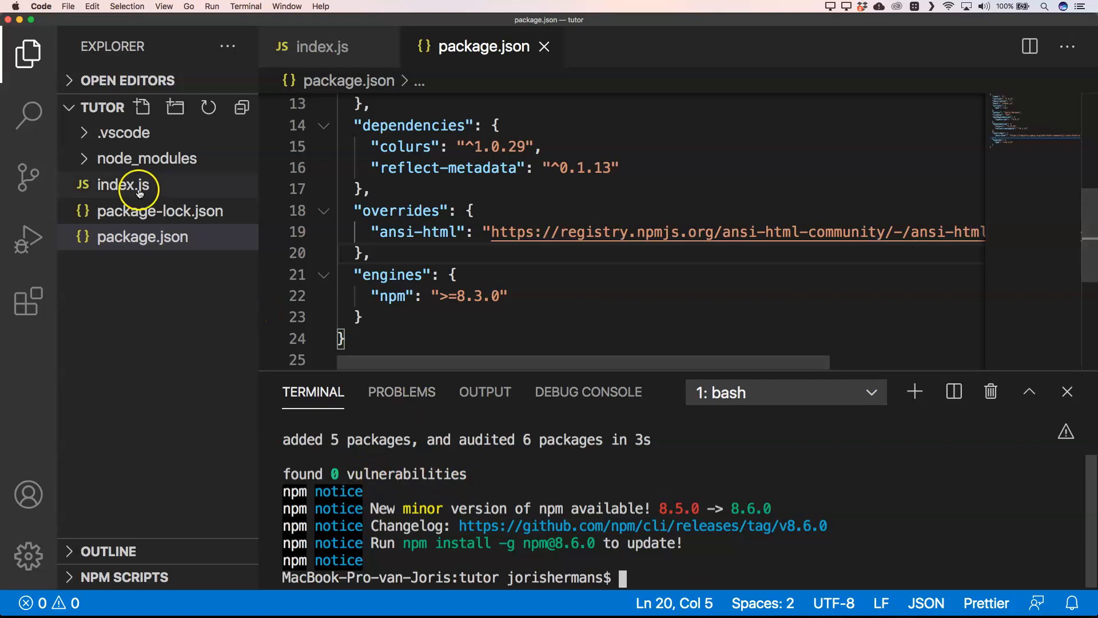
View node_modules/ansi-html/package.json, showing ansi-html-community version 0.0.8.
click(148, 158)
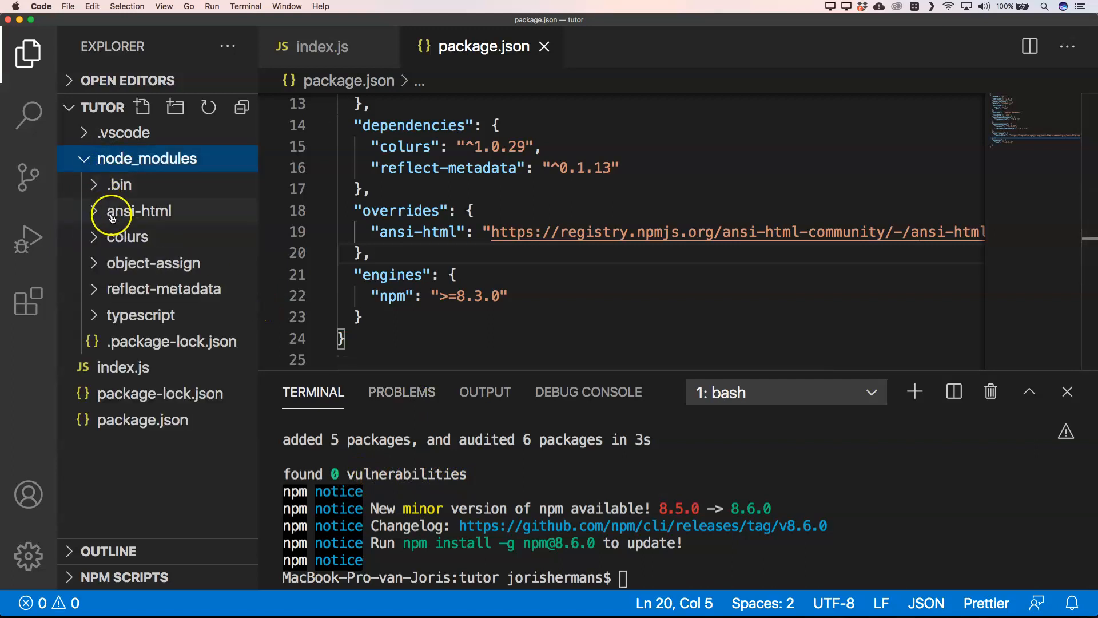
click(138, 211)
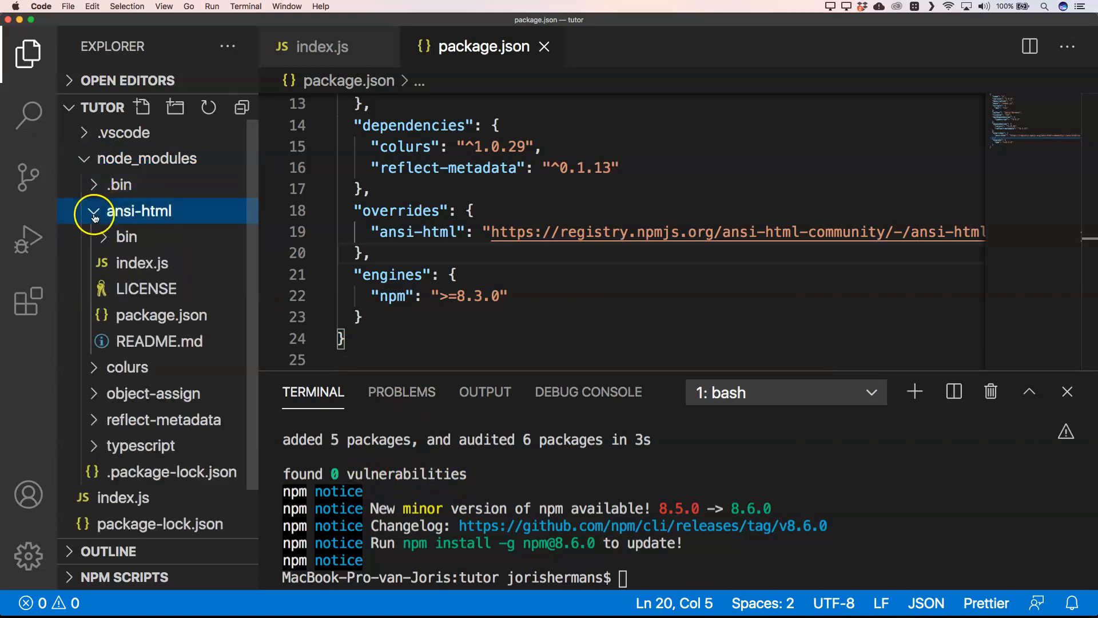
click(161, 316)
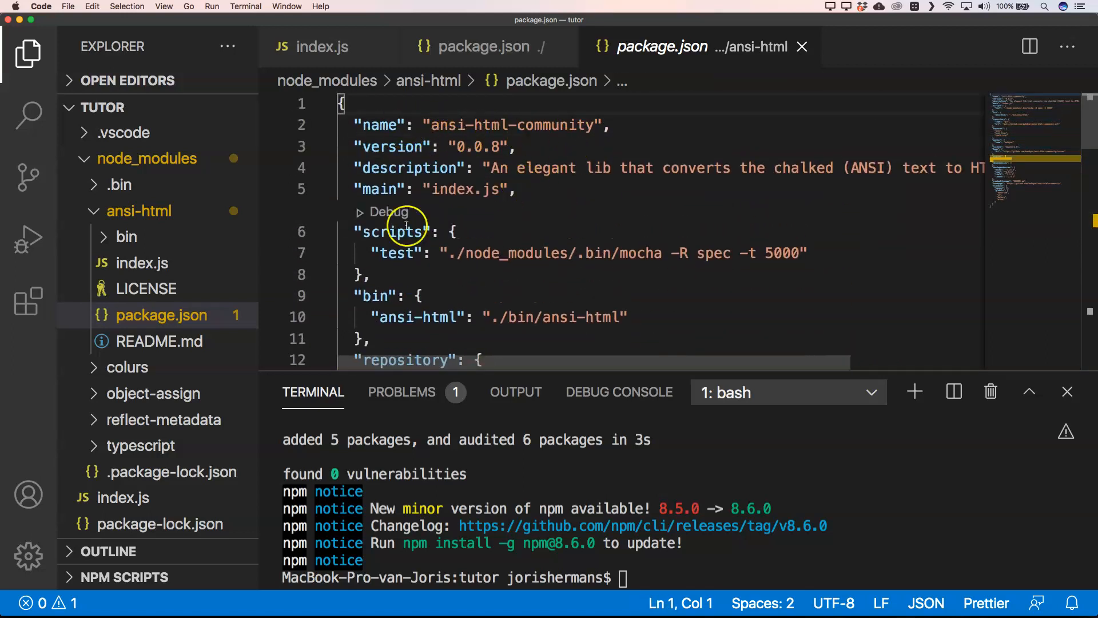
click(139, 210)
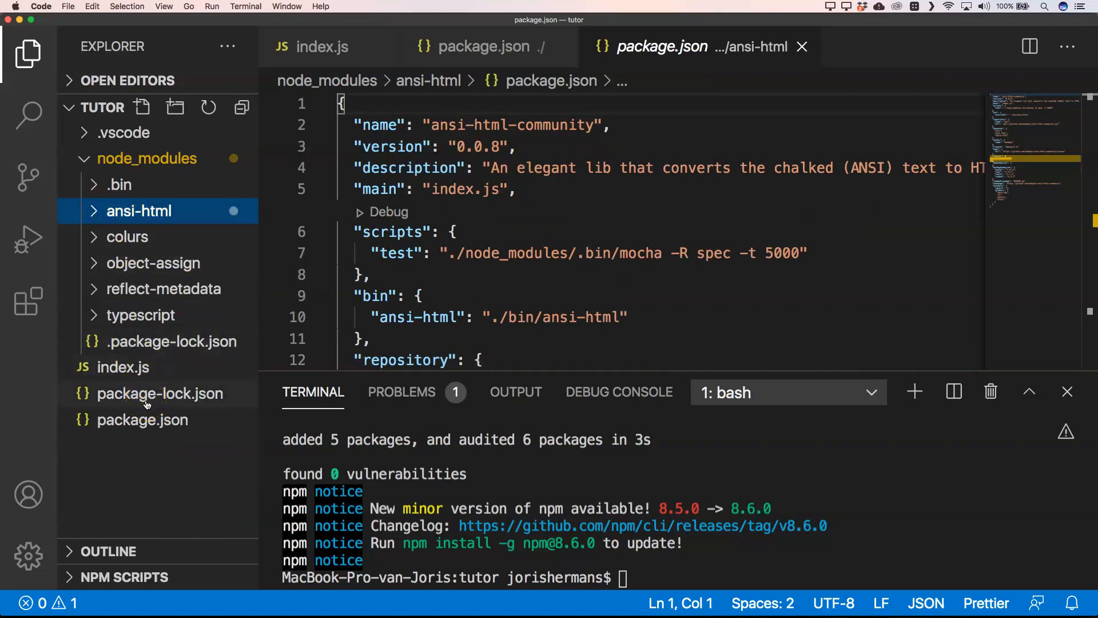
mouse_move(160, 392)
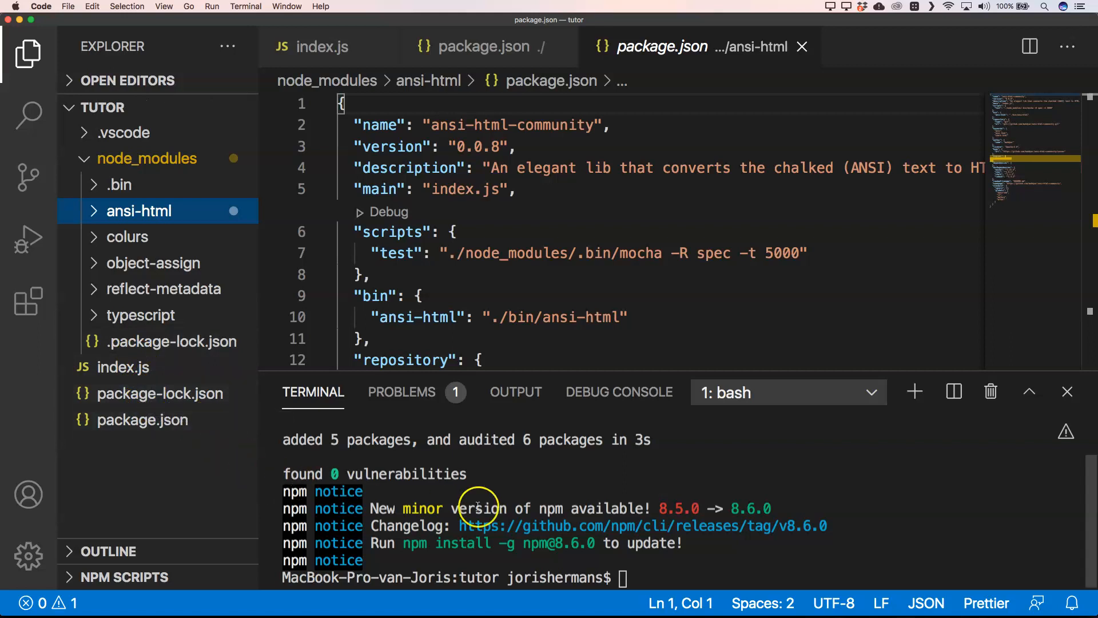
mouse_move(592, 543)
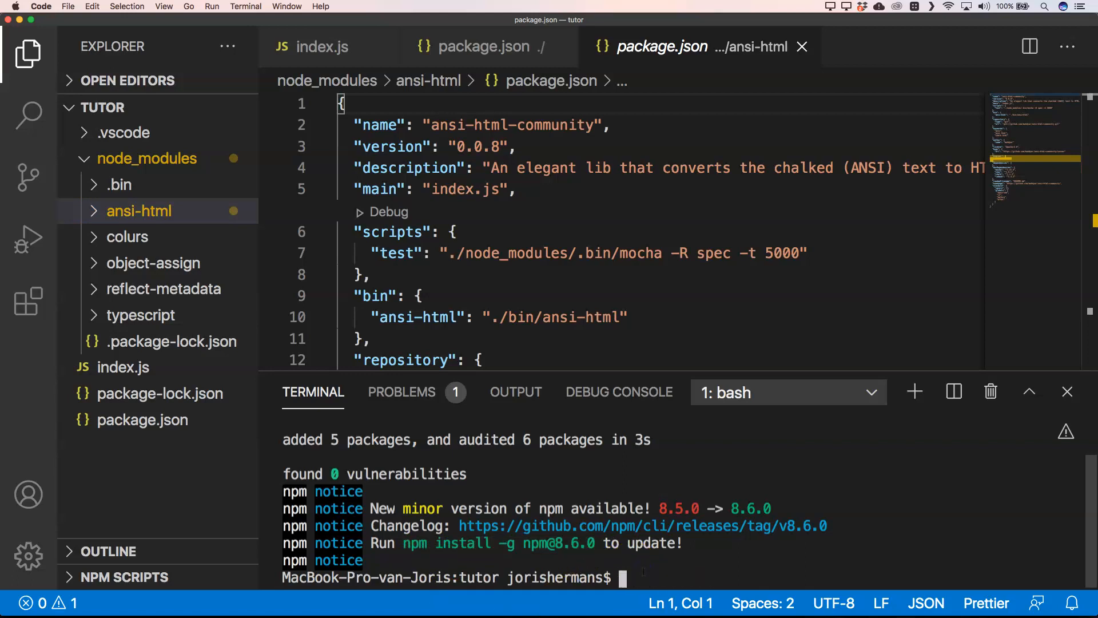
text(npm install -g npm@8.6.0)
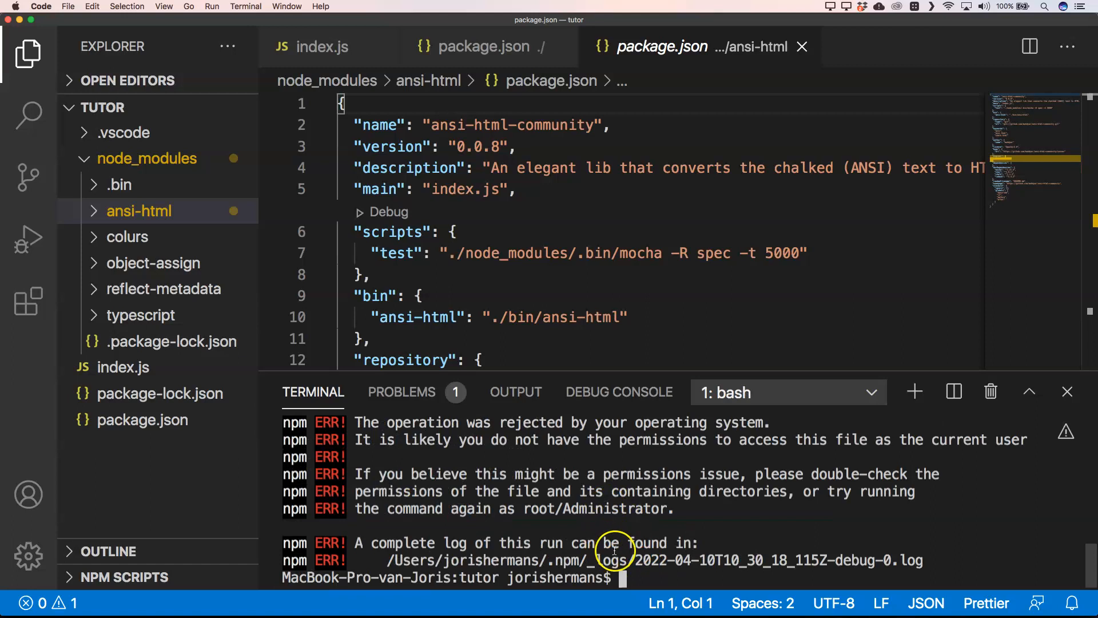
text(clear)
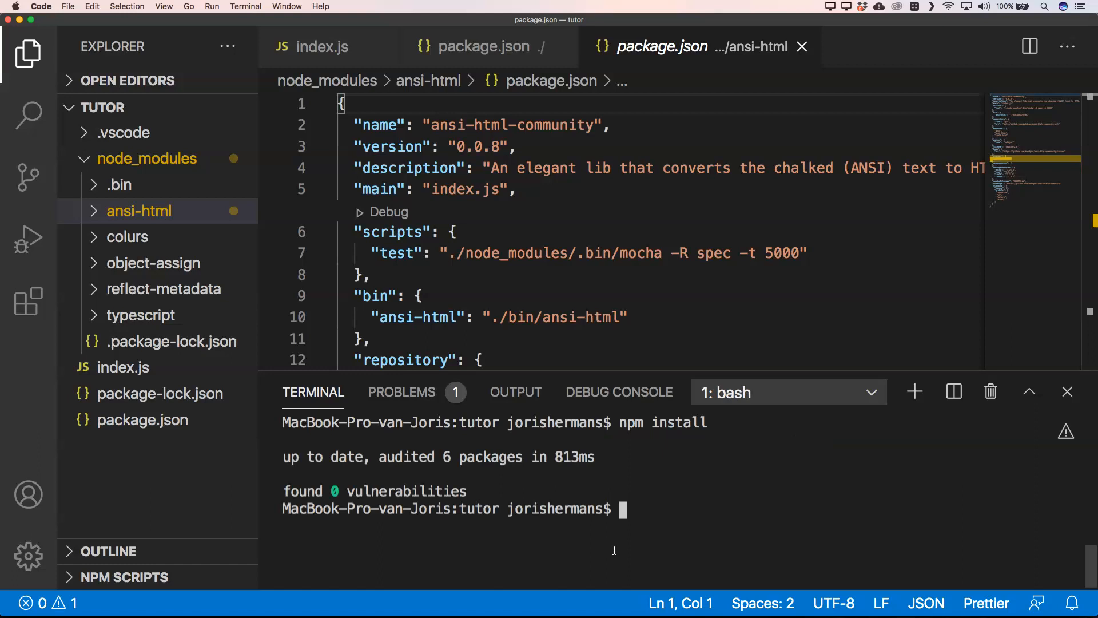
Run npm audit again, now reporting 0 vulnerabilities.
text(npm audit)
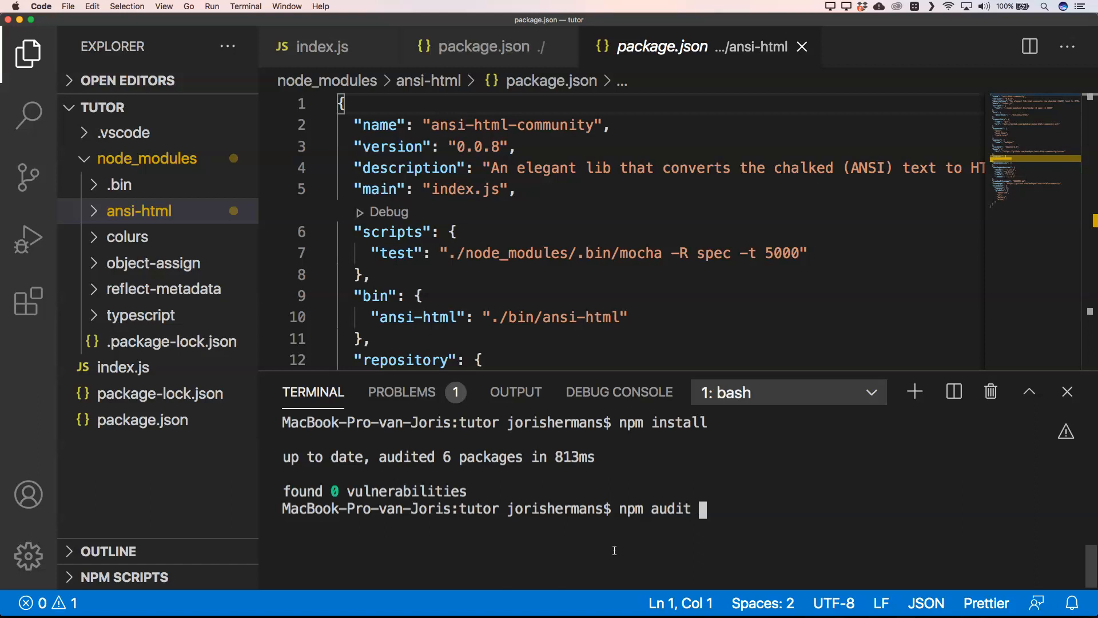
key(Return)
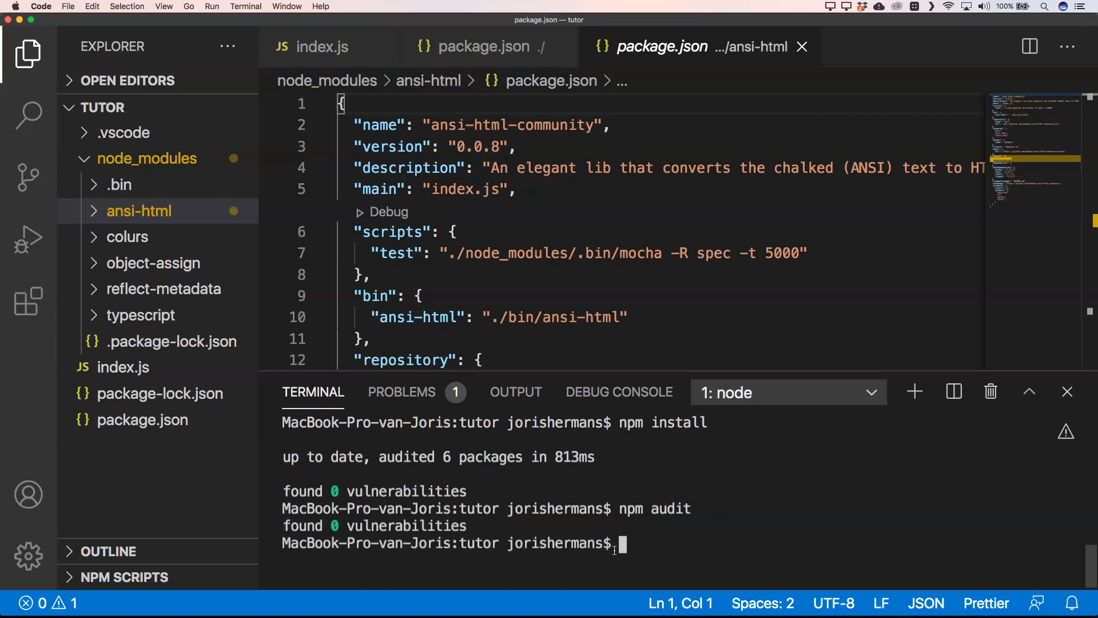
click(787, 392)
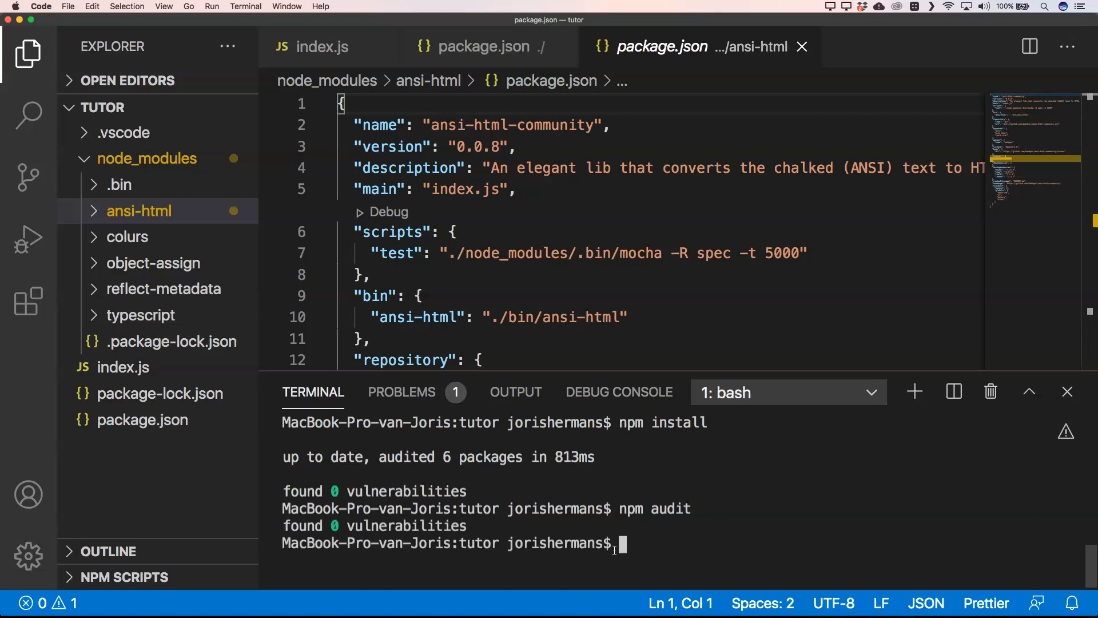